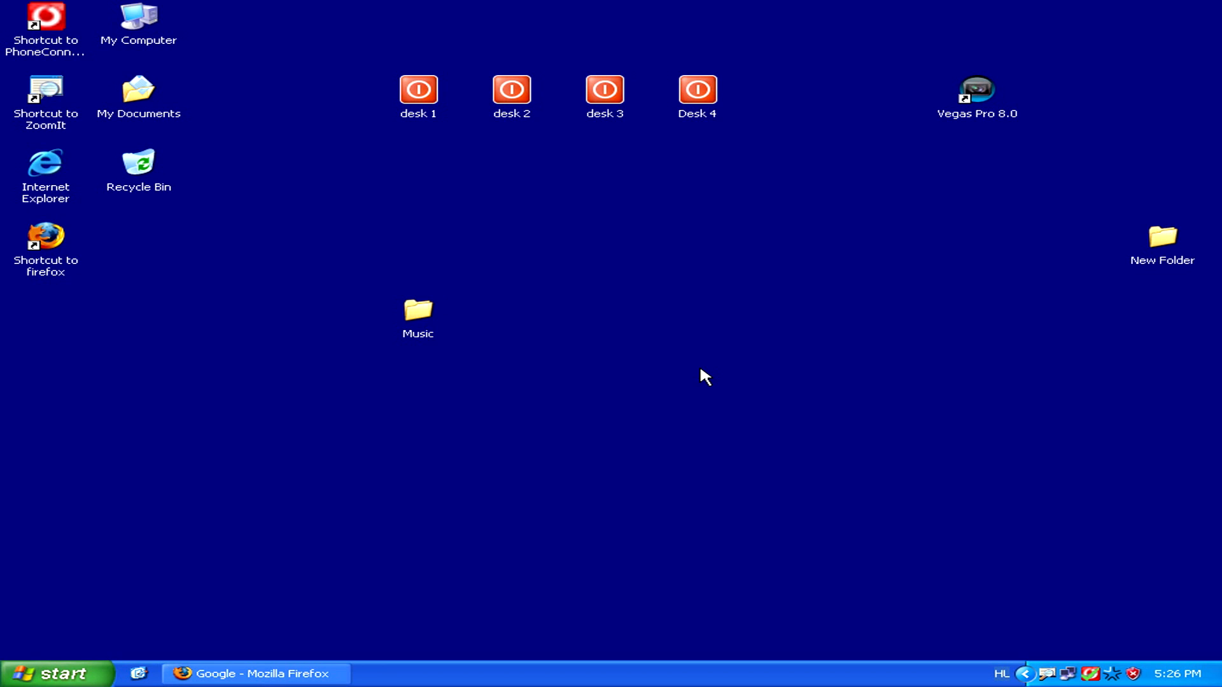
pyautogui.moveTo(567, 340)
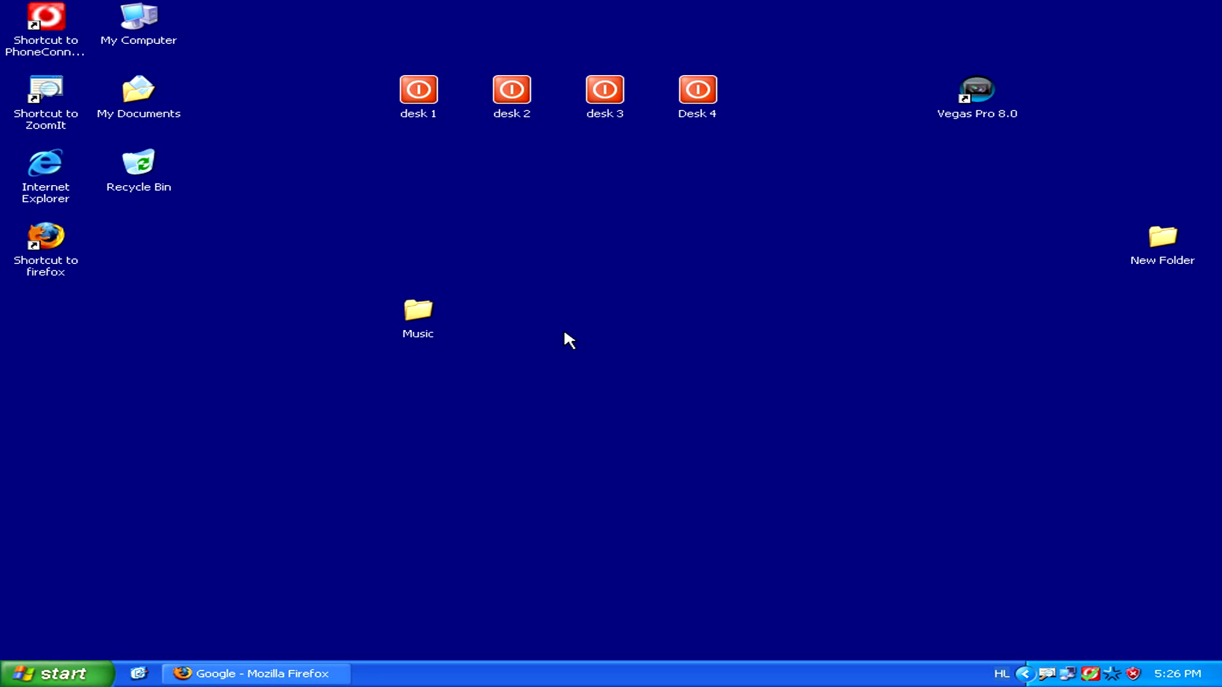
pyautogui.moveTo(520, 332)
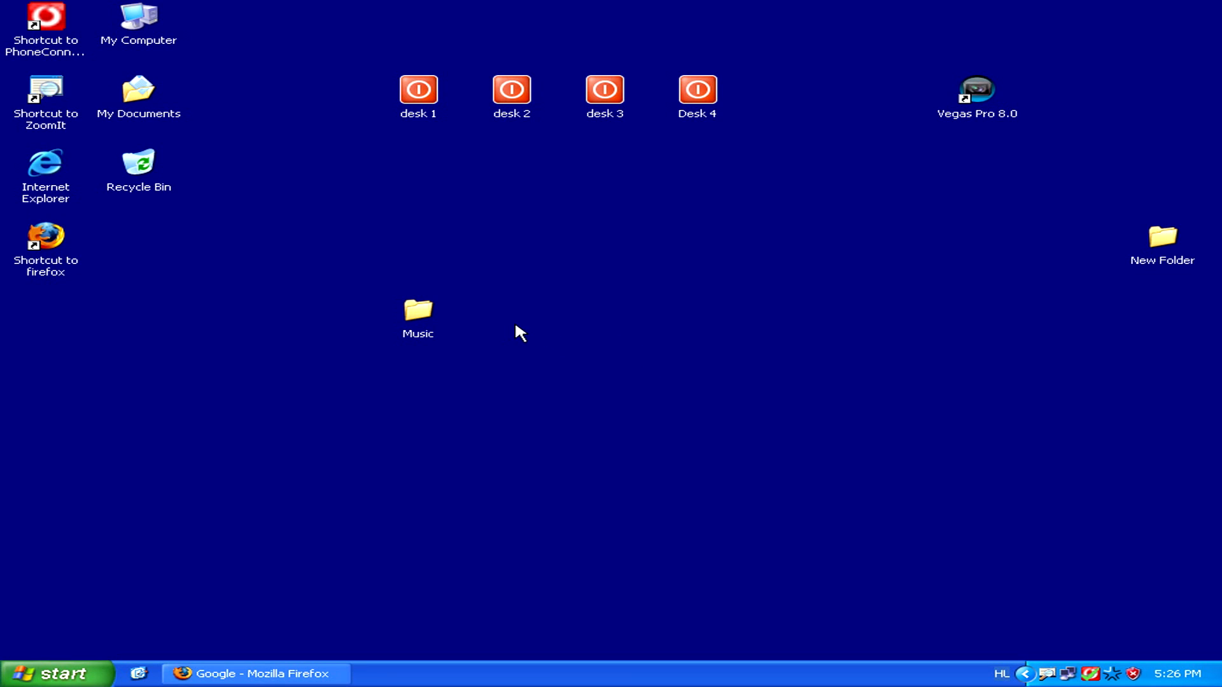
pyautogui.moveTo(483, 326)
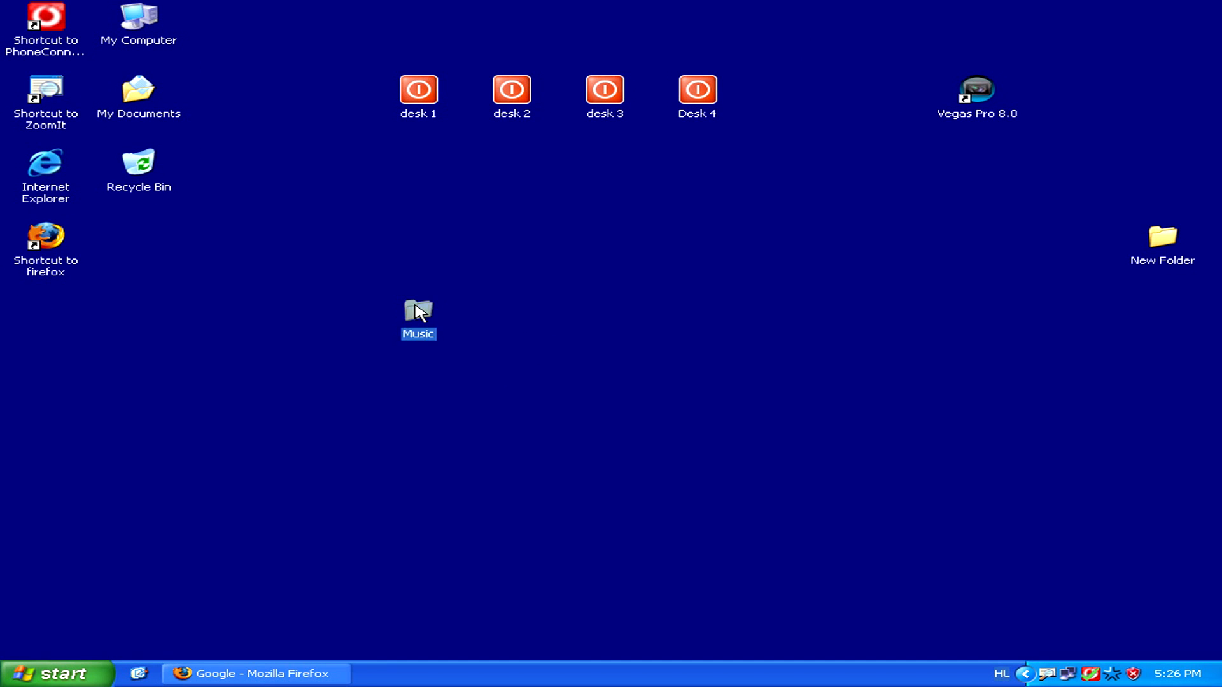
# Step: Open the desktop Music folder, copy the four CD audio tracks, and close the folder
pyautogui.doubleClick(419, 310)
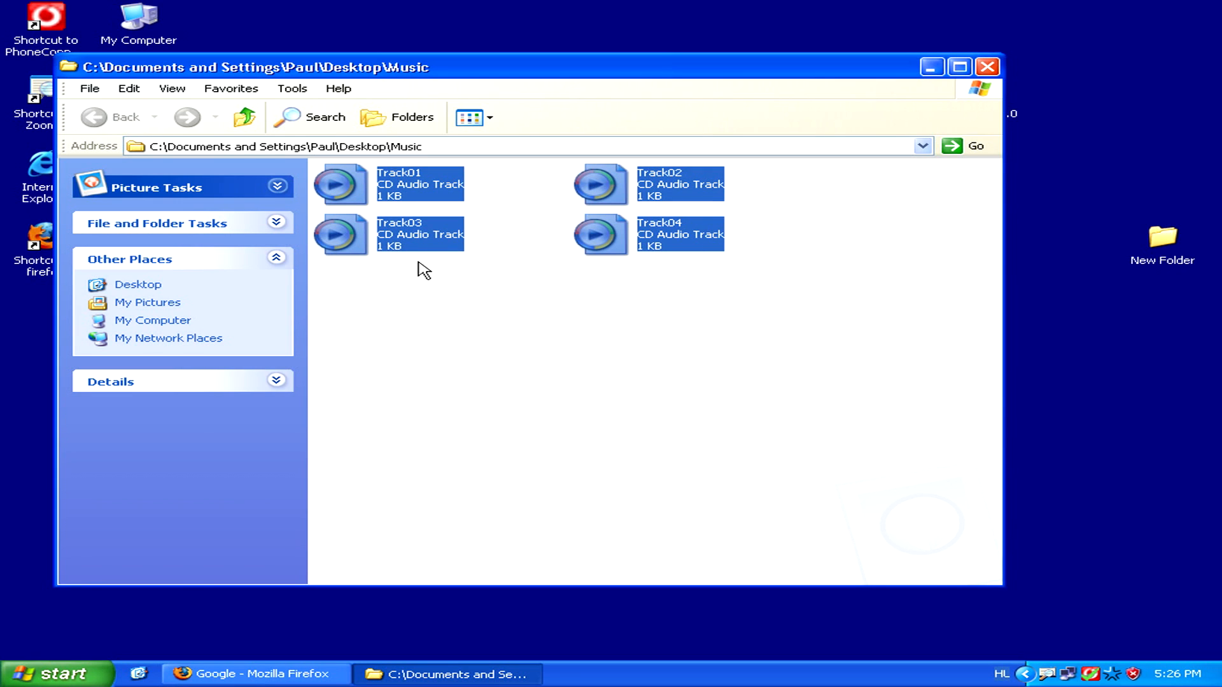
pyautogui.moveTo(427, 249)
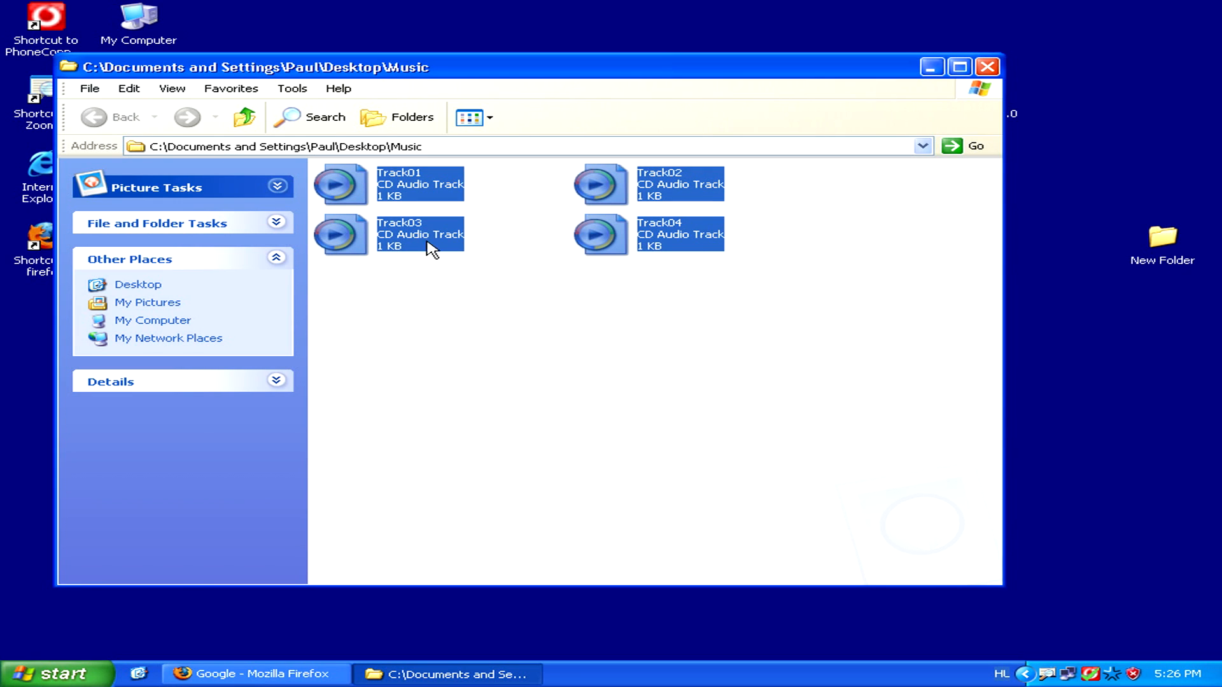
pyautogui.click(130, 88)
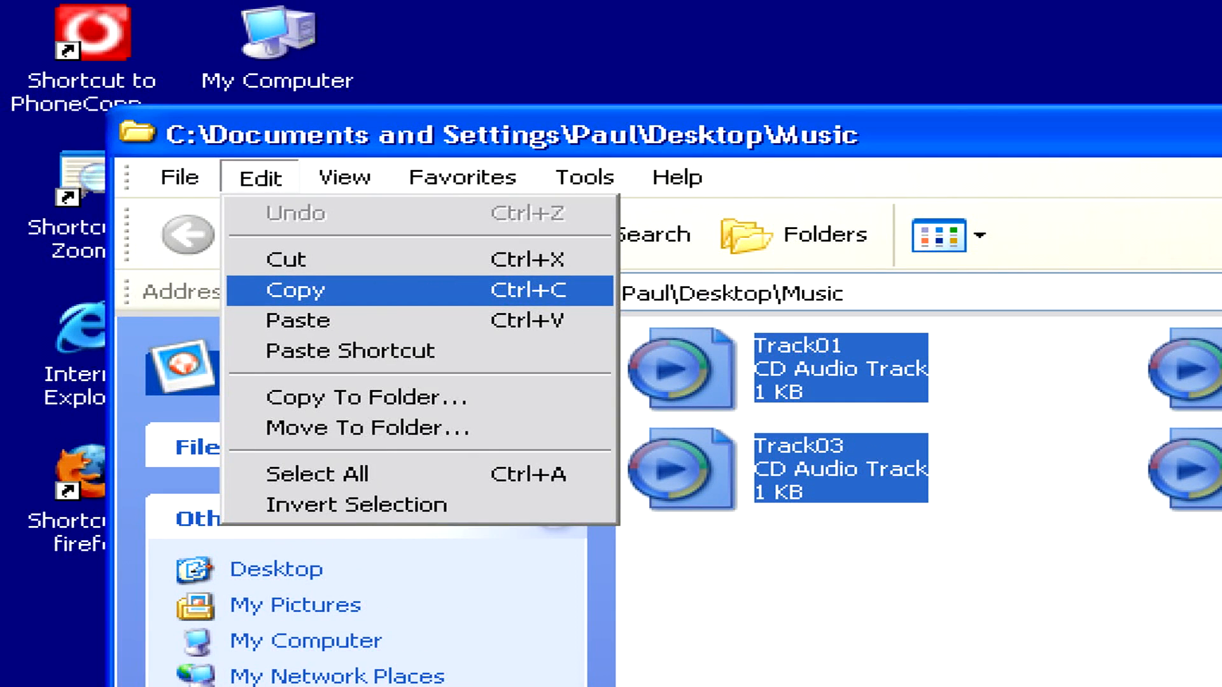
pyautogui.click(295, 291)
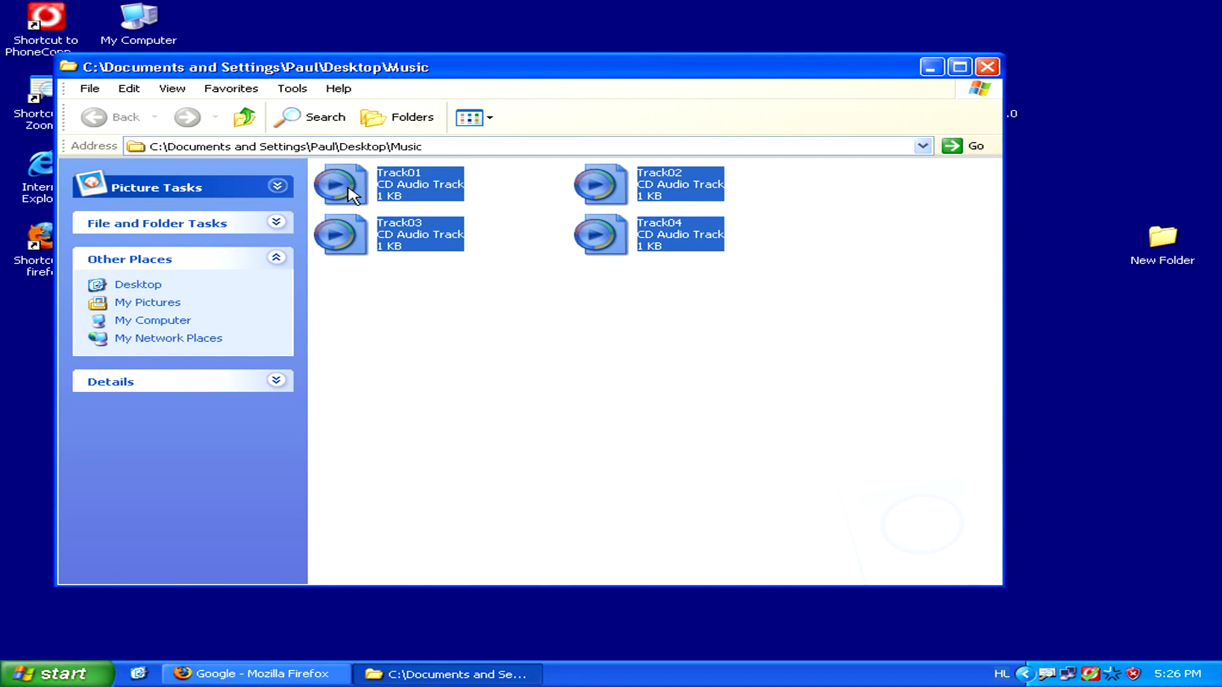
pyautogui.rightClick(343, 185)
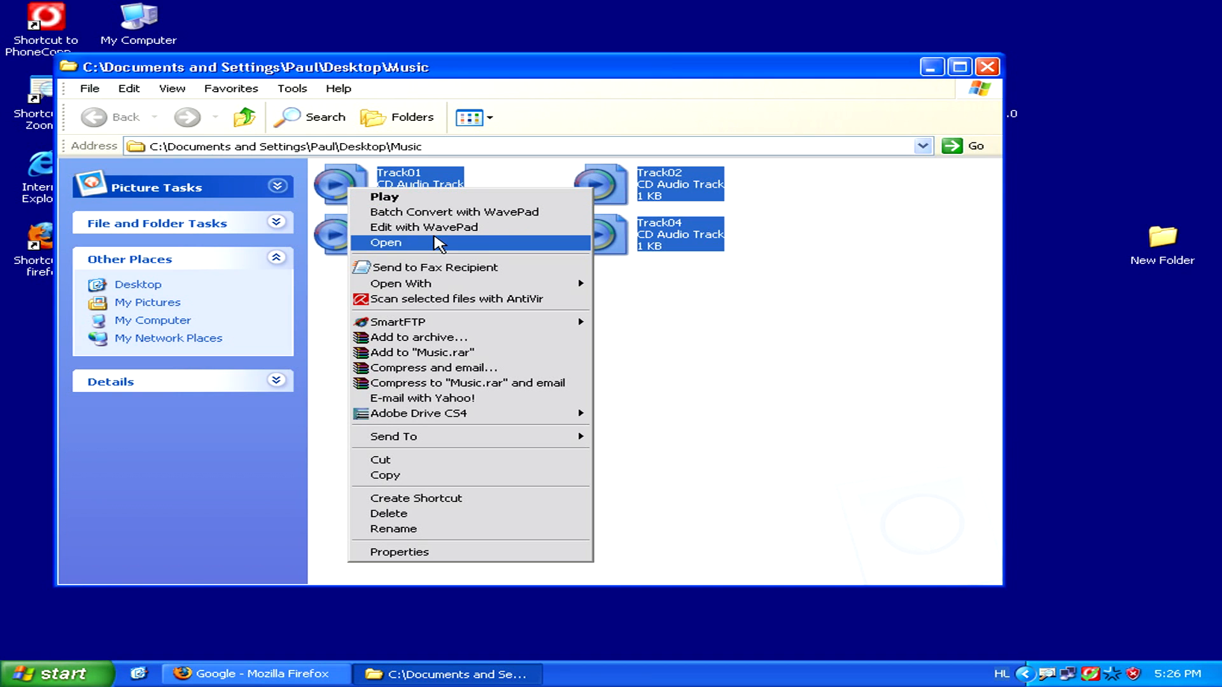
pyautogui.moveTo(464, 475)
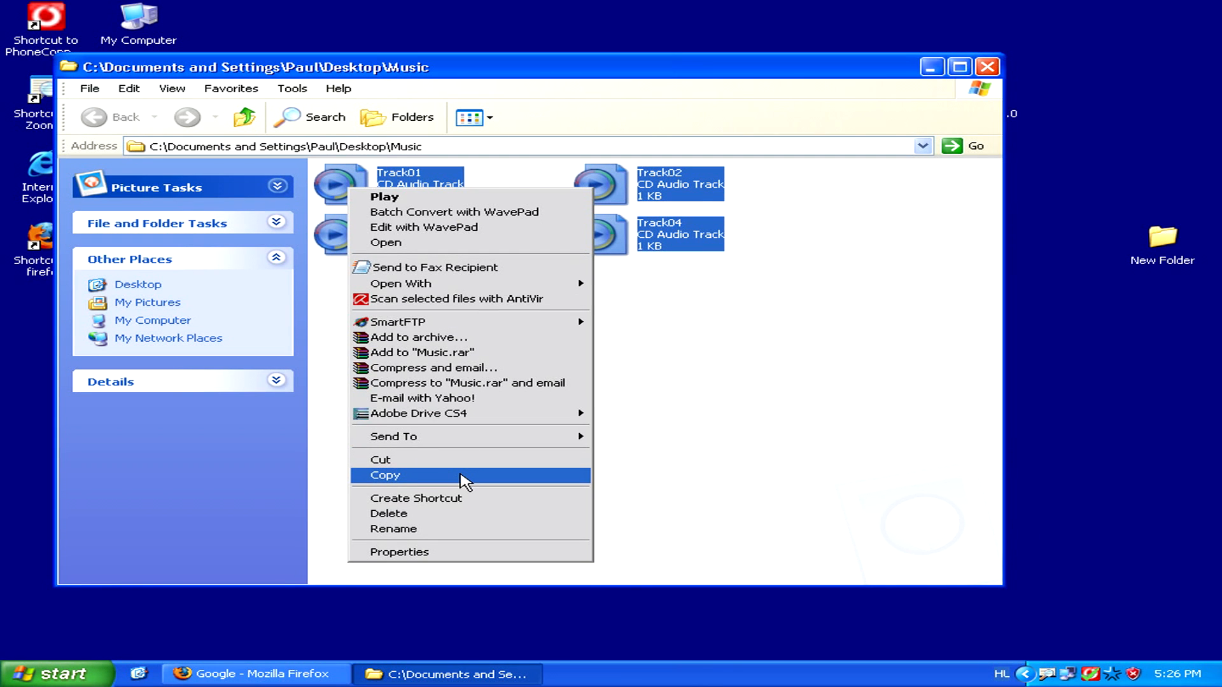
pyautogui.click(385, 475)
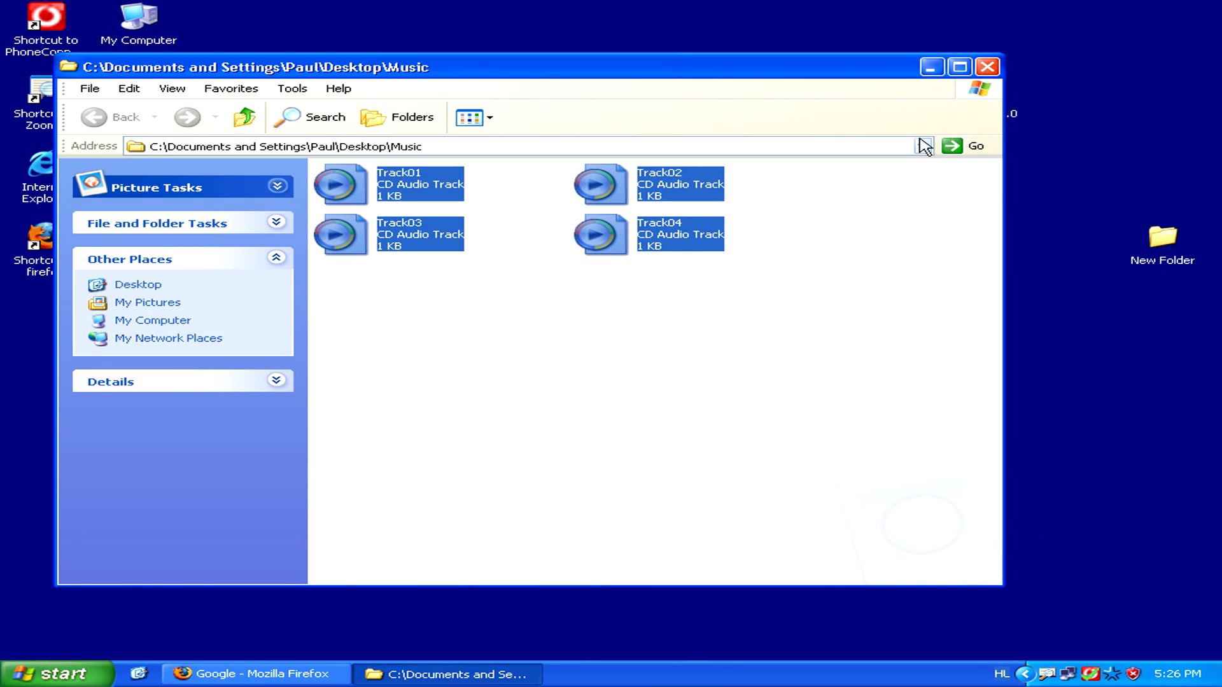
pyautogui.click(987, 66)
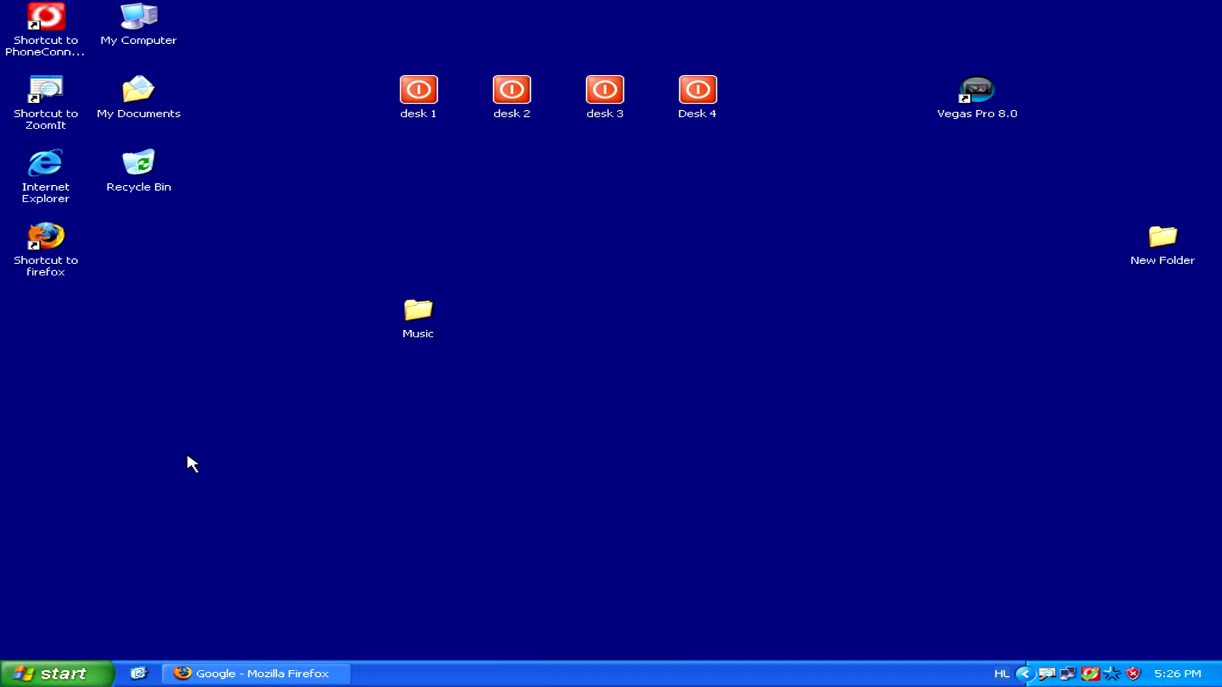
pyautogui.moveTo(192, 53)
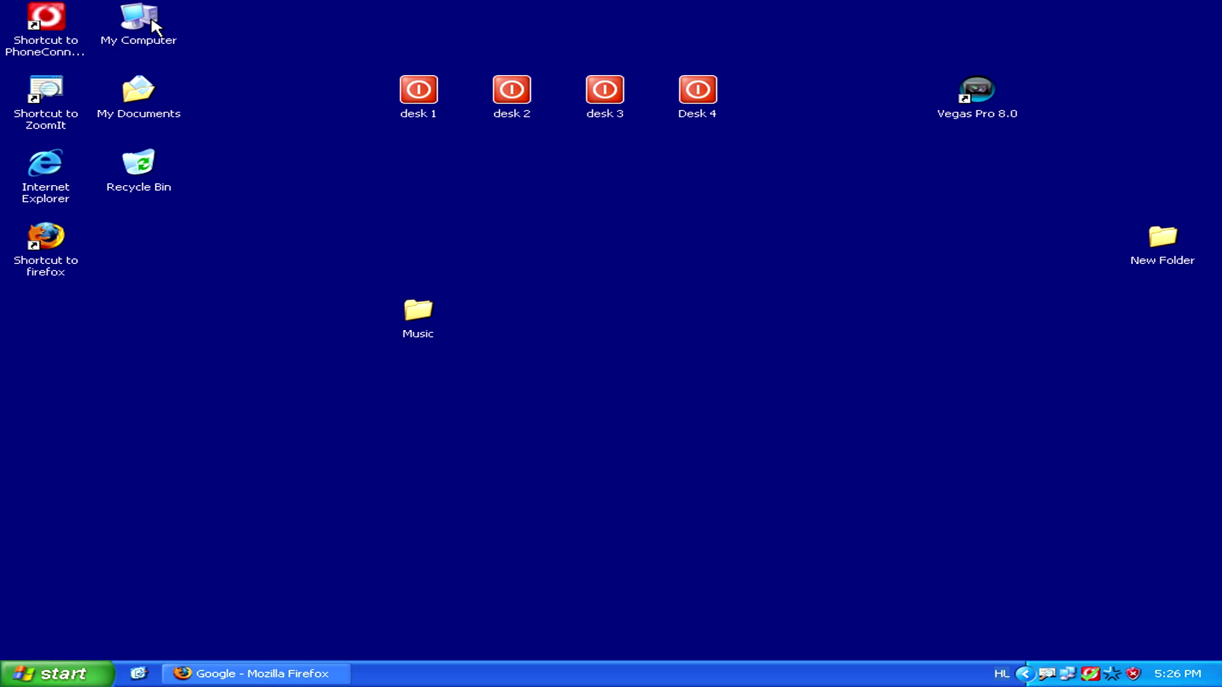
# Step: Open drive H: from My Computer to show its single OLPC folder
pyautogui.doubleClick(139, 20)
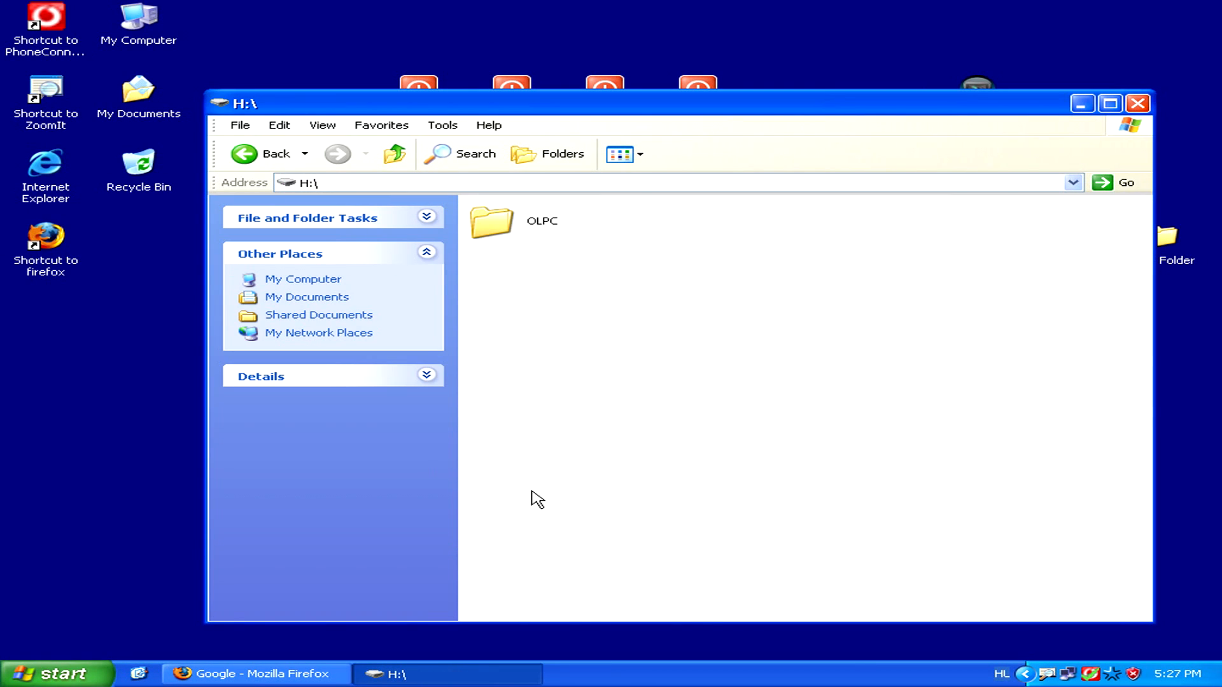
pyautogui.moveTo(686, 289)
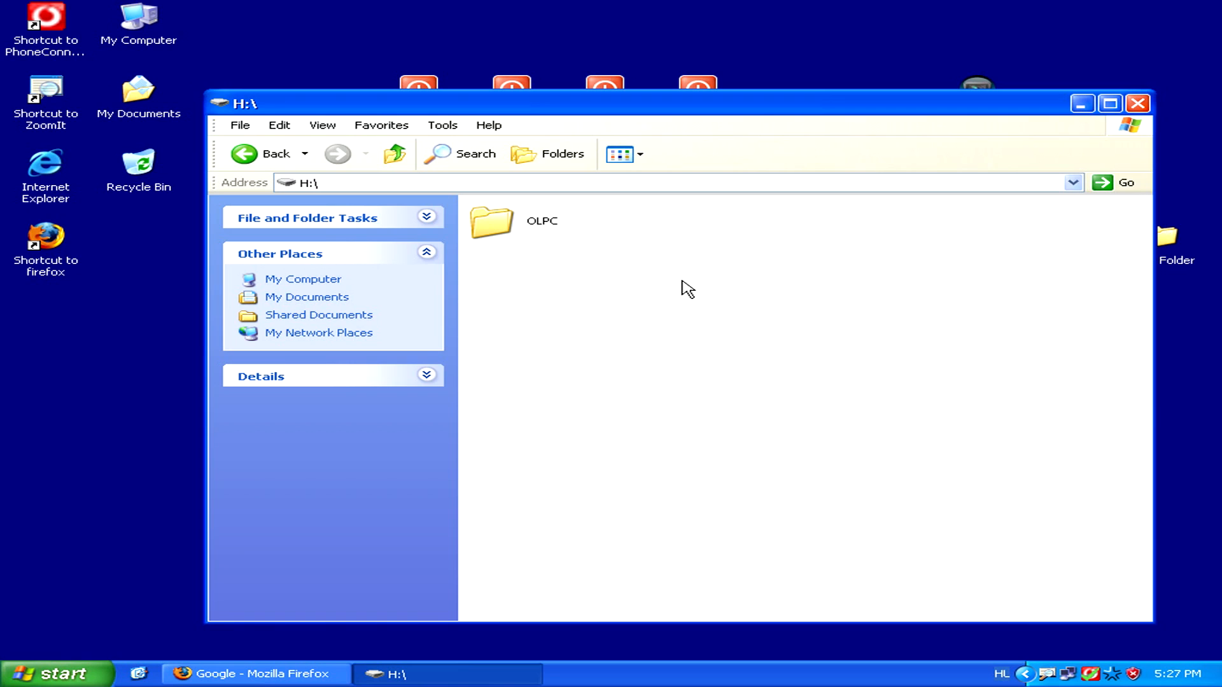
pyautogui.moveTo(662, 250)
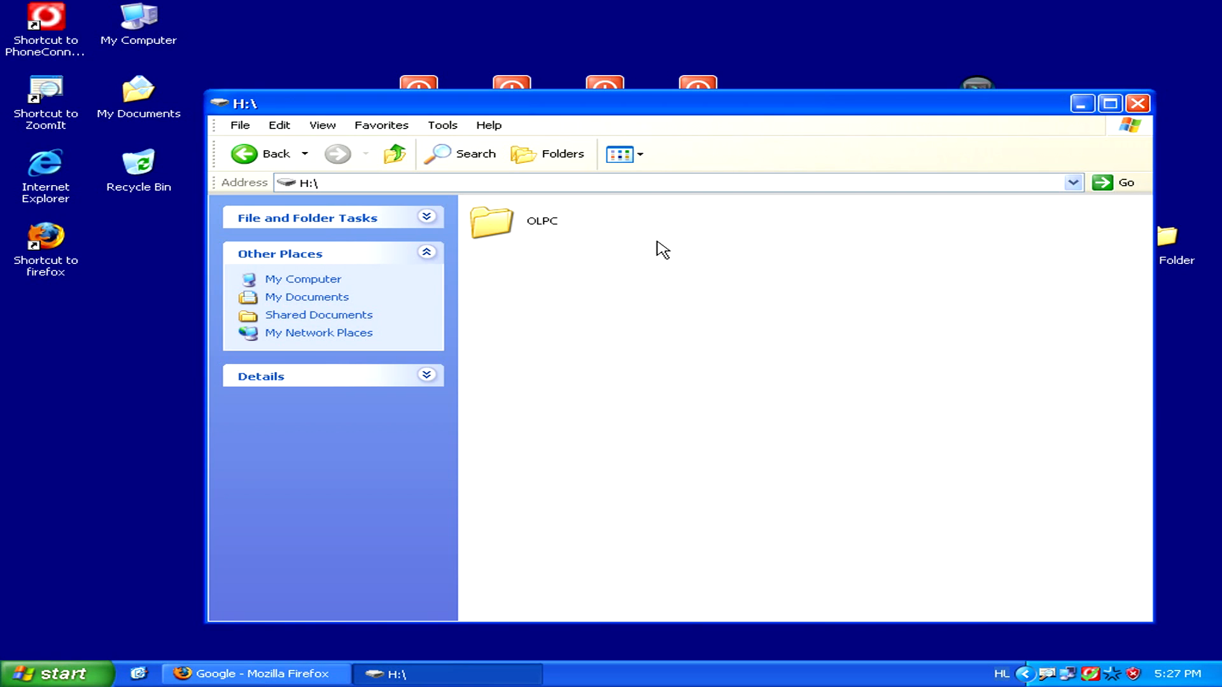
pyautogui.moveTo(631, 253)
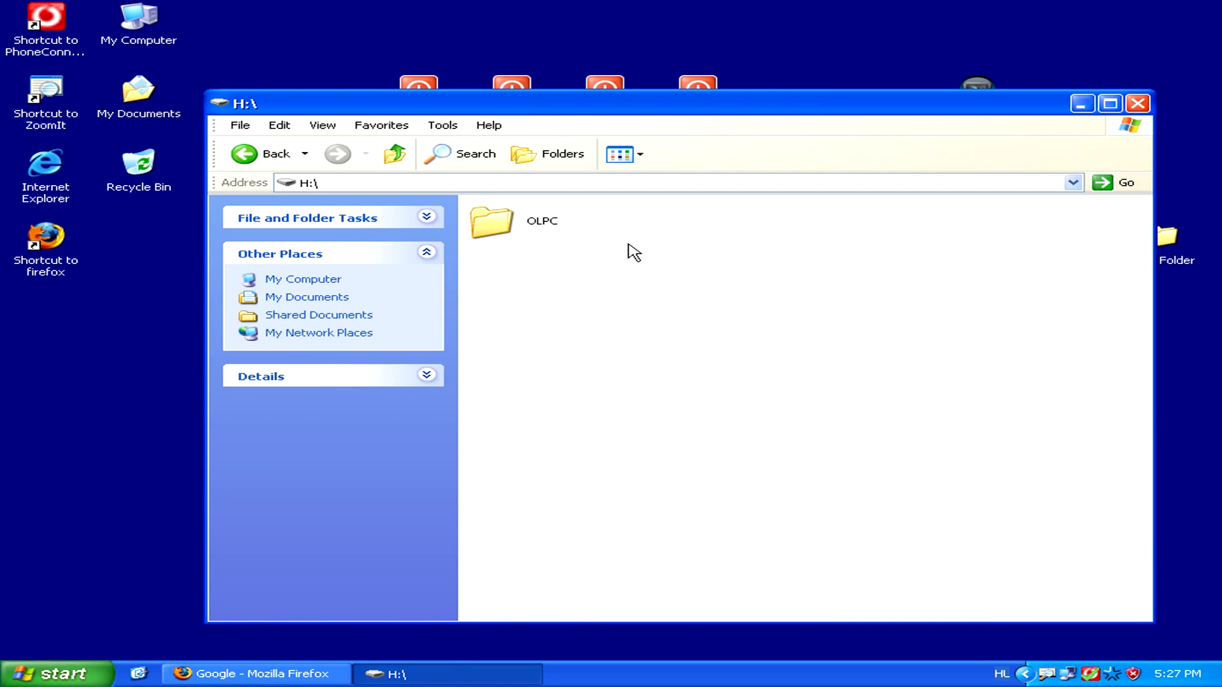
# Step: Paste Track01 to Track04 onto drive H: beside the OLPC folder
pyautogui.rightClick(634, 251)
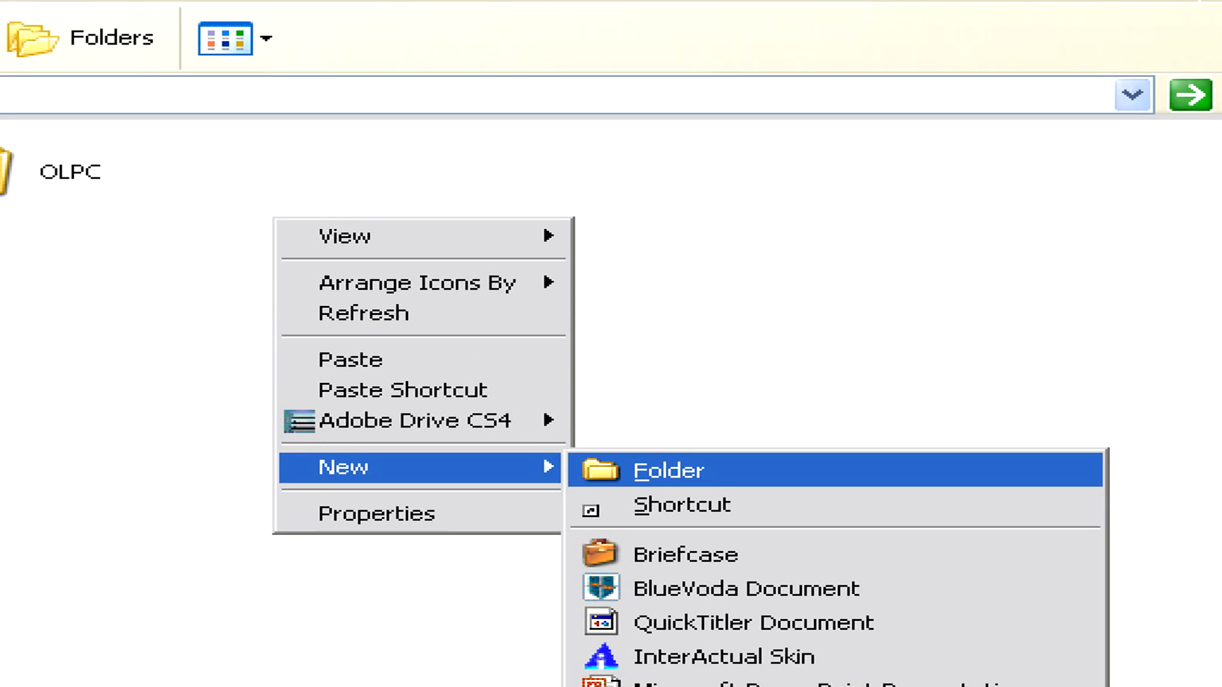
pyautogui.click(666, 470)
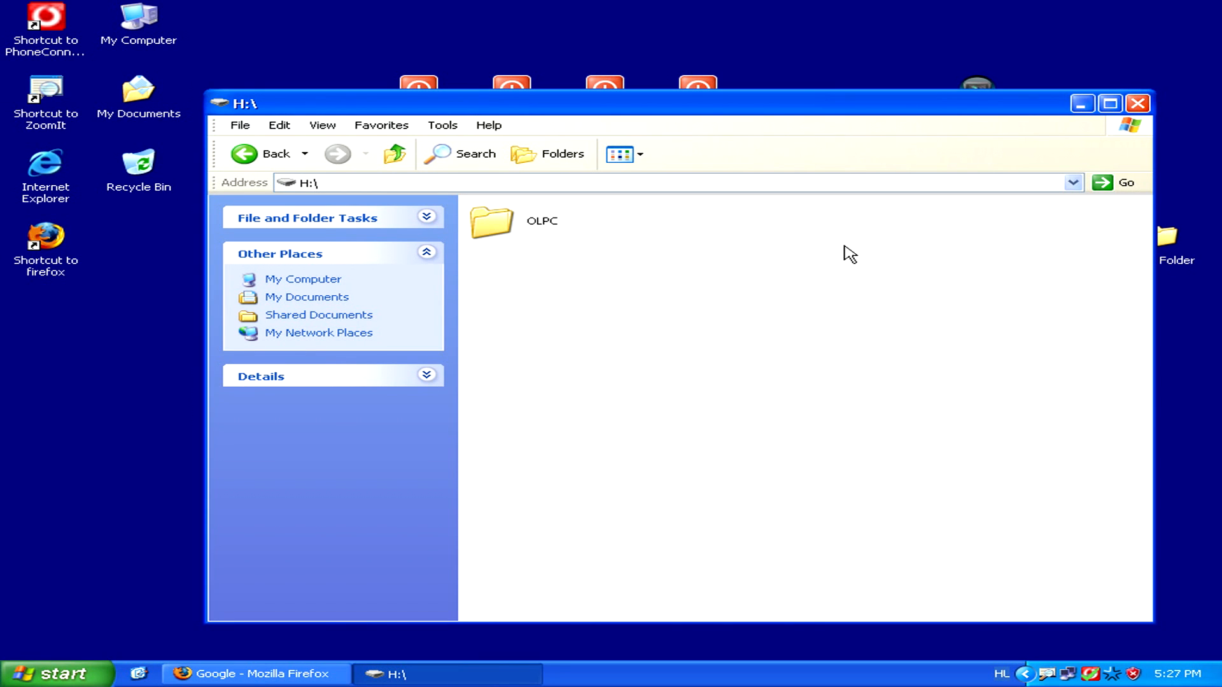
pyautogui.moveTo(692, 259)
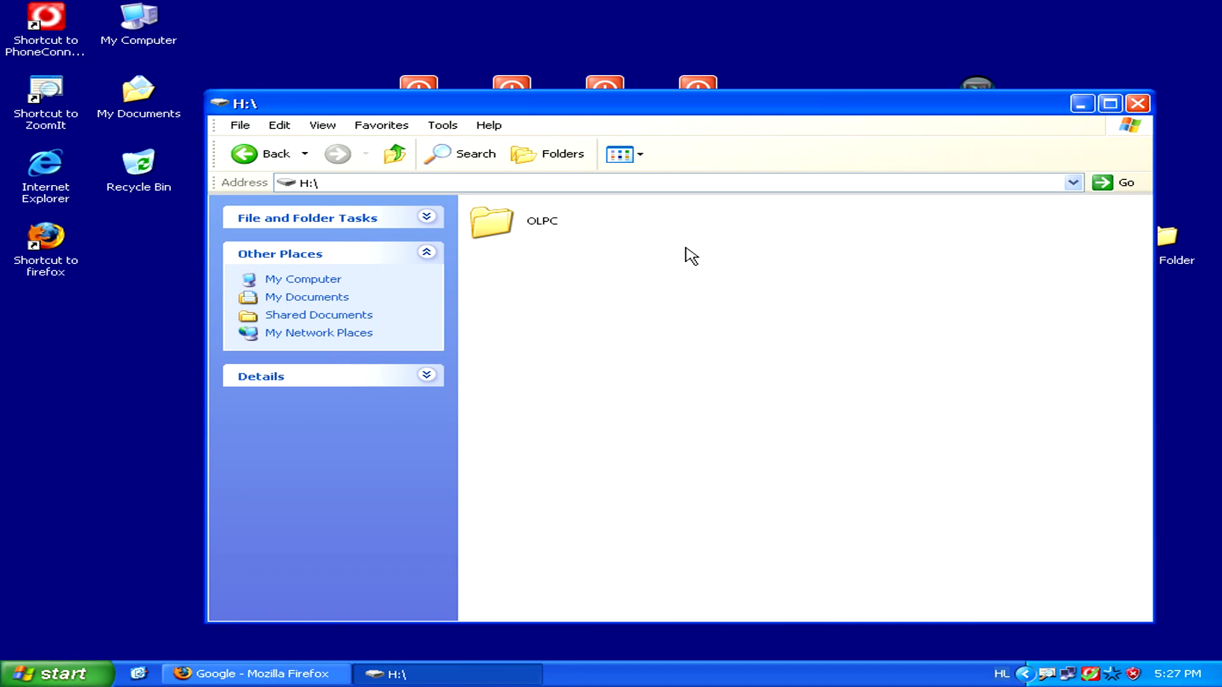
pyautogui.click(278, 124)
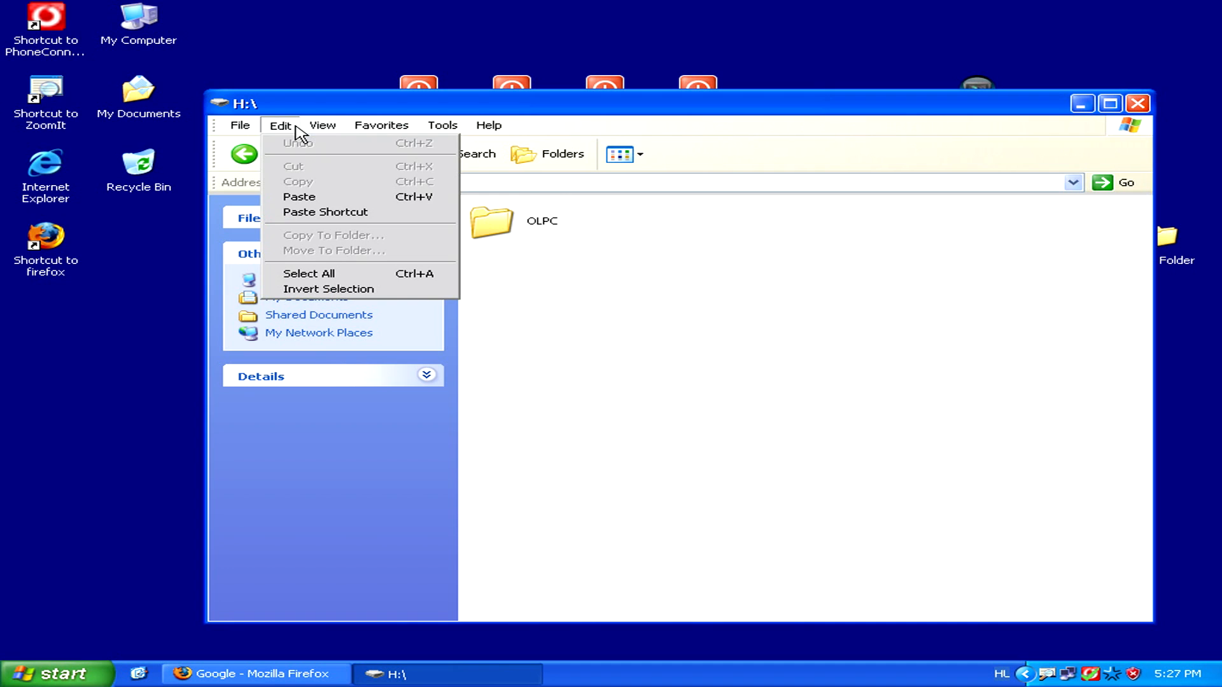
pyautogui.moveTo(308, 196)
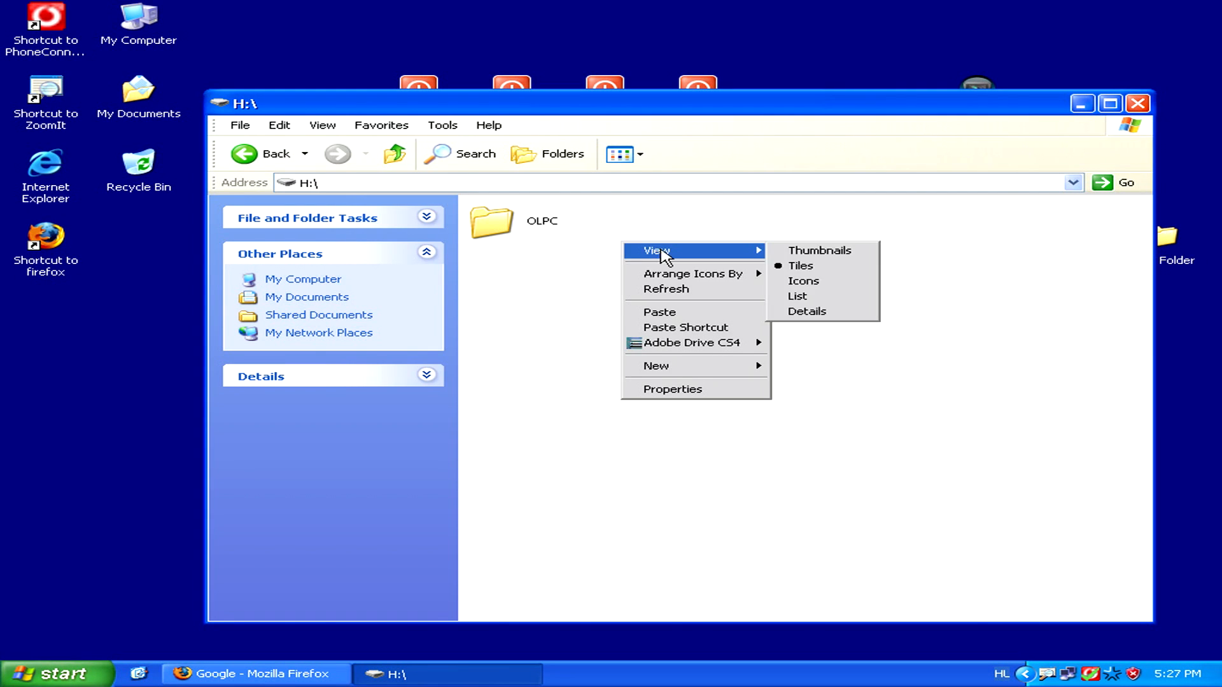
pyautogui.moveTo(674, 319)
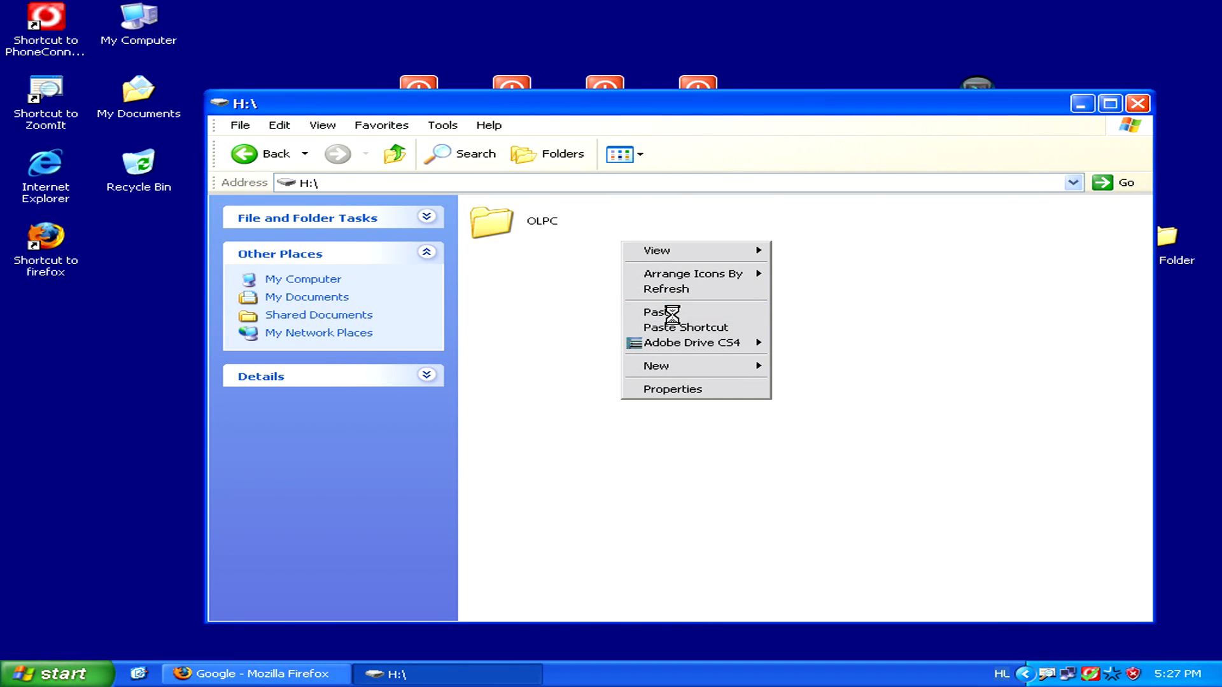
pyautogui.click(660, 312)
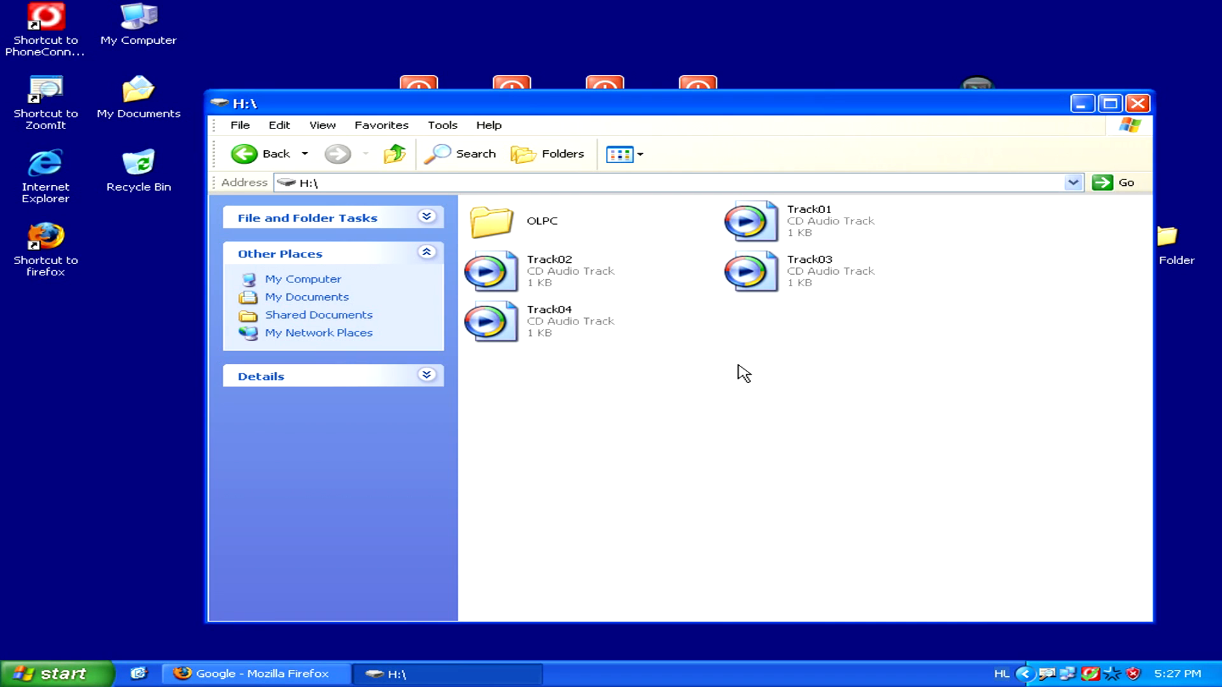
pyautogui.moveTo(1097, 152)
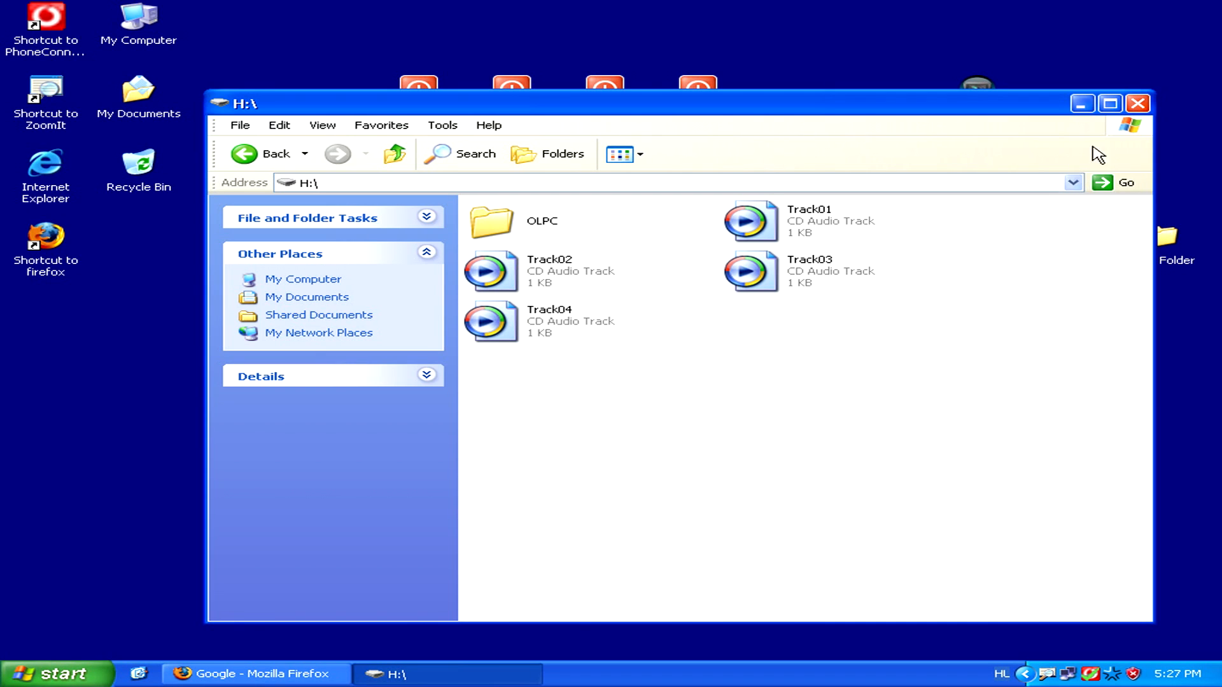
# Step: Close the H:\ drive window to return to the desktop
pyautogui.click(1137, 103)
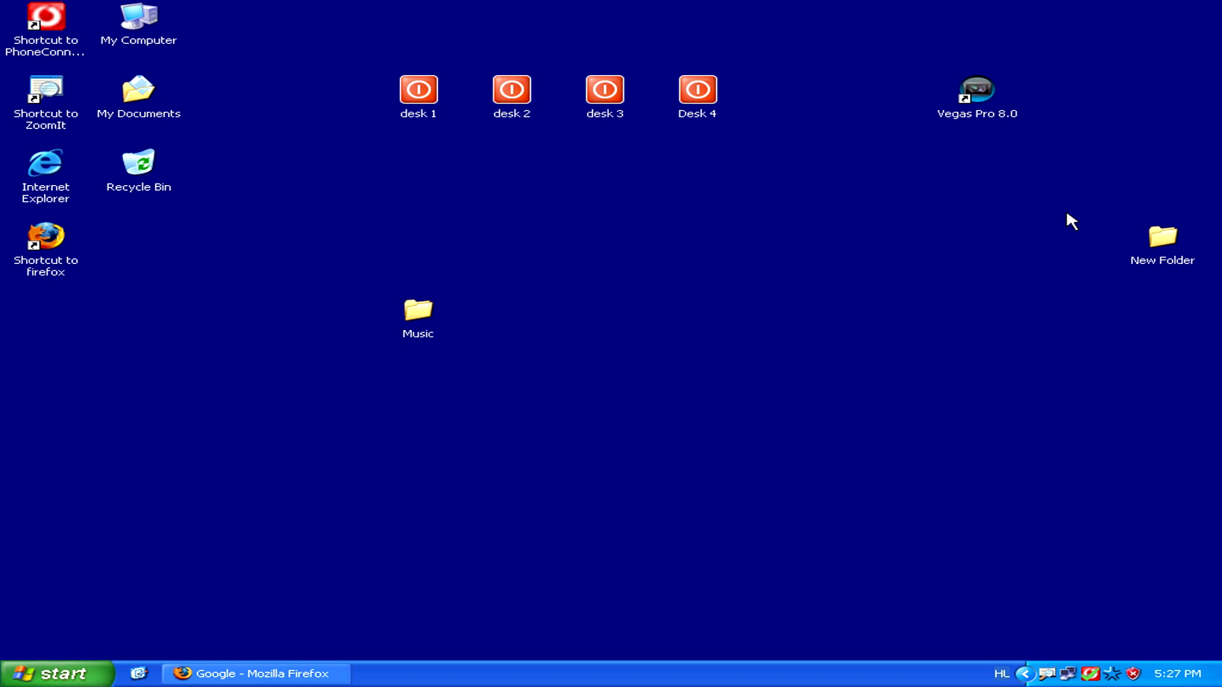
pyautogui.moveTo(1056, 519)
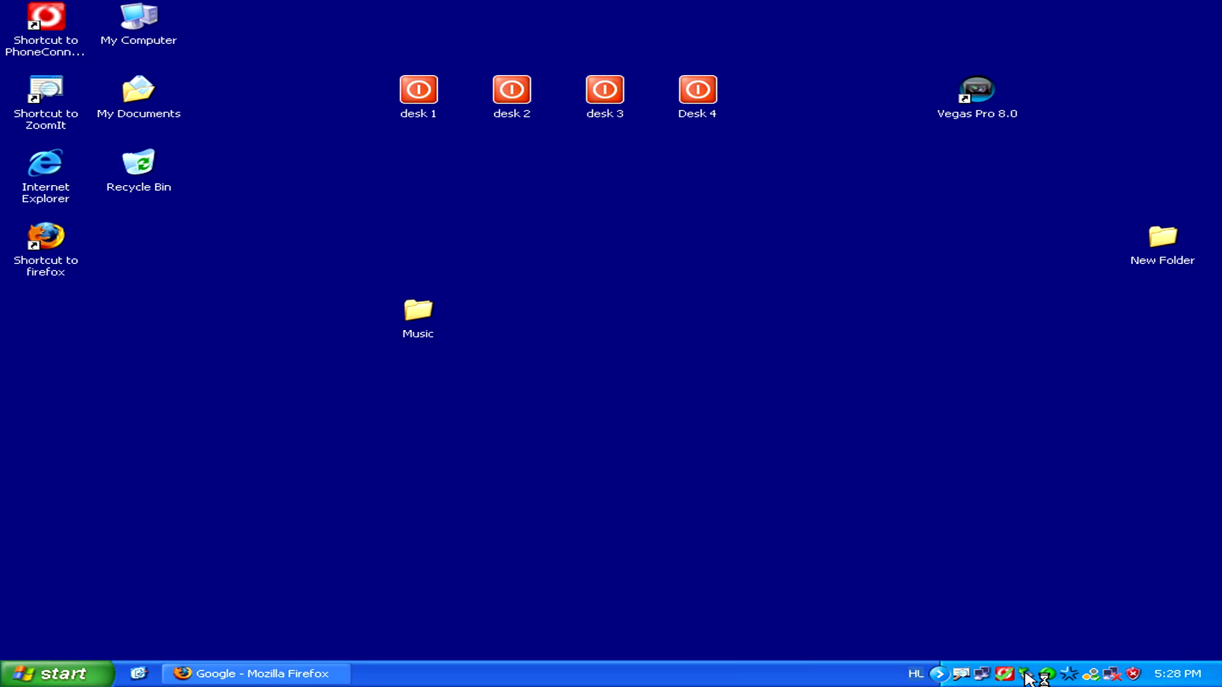
# Step: Open Safely Remove Hardware and stop the USB Mass Storage Device
pyautogui.click(1027, 674)
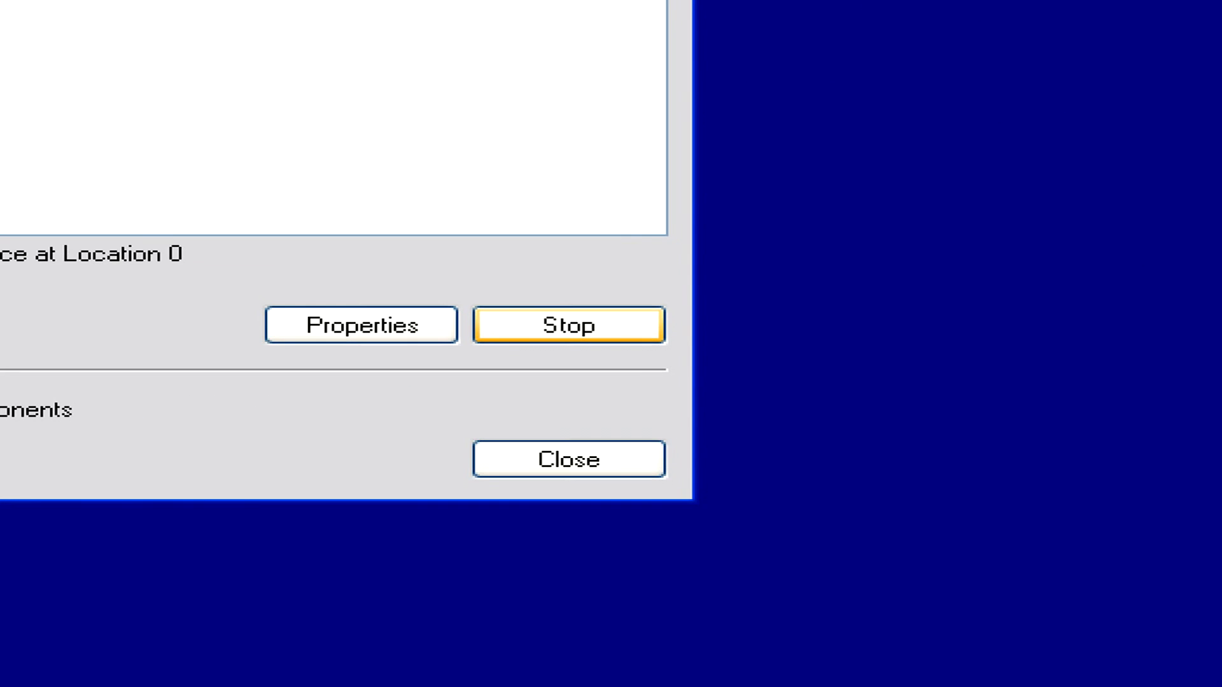
pyautogui.click(569, 325)
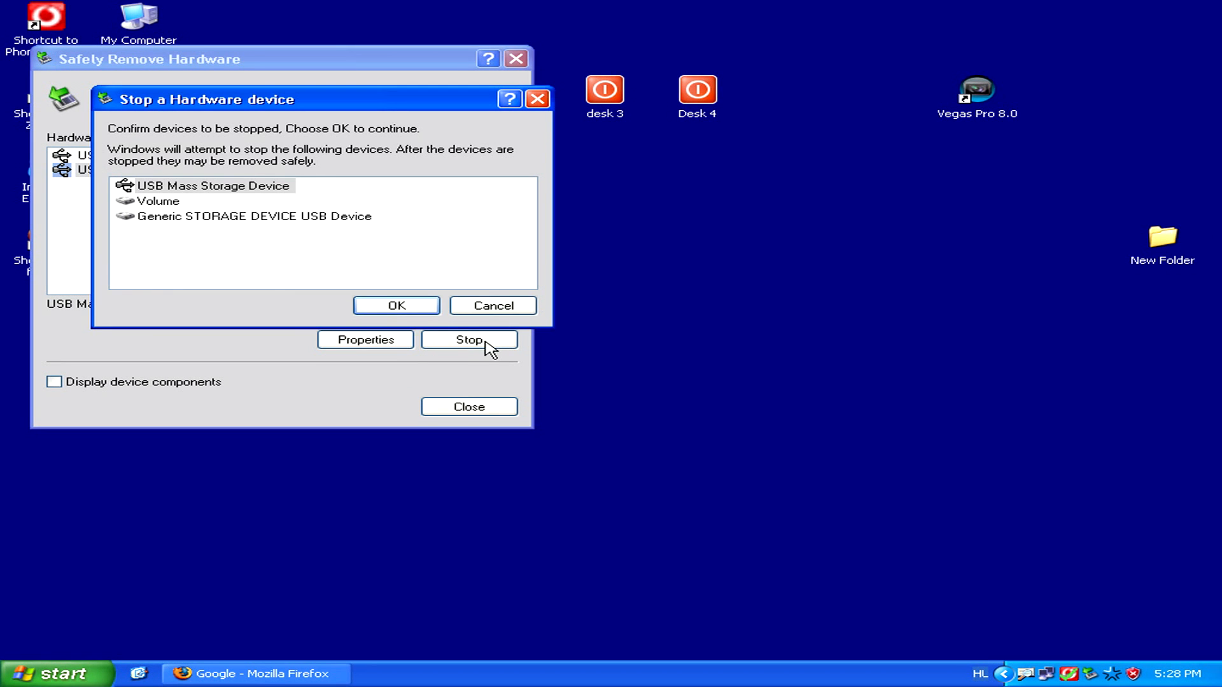